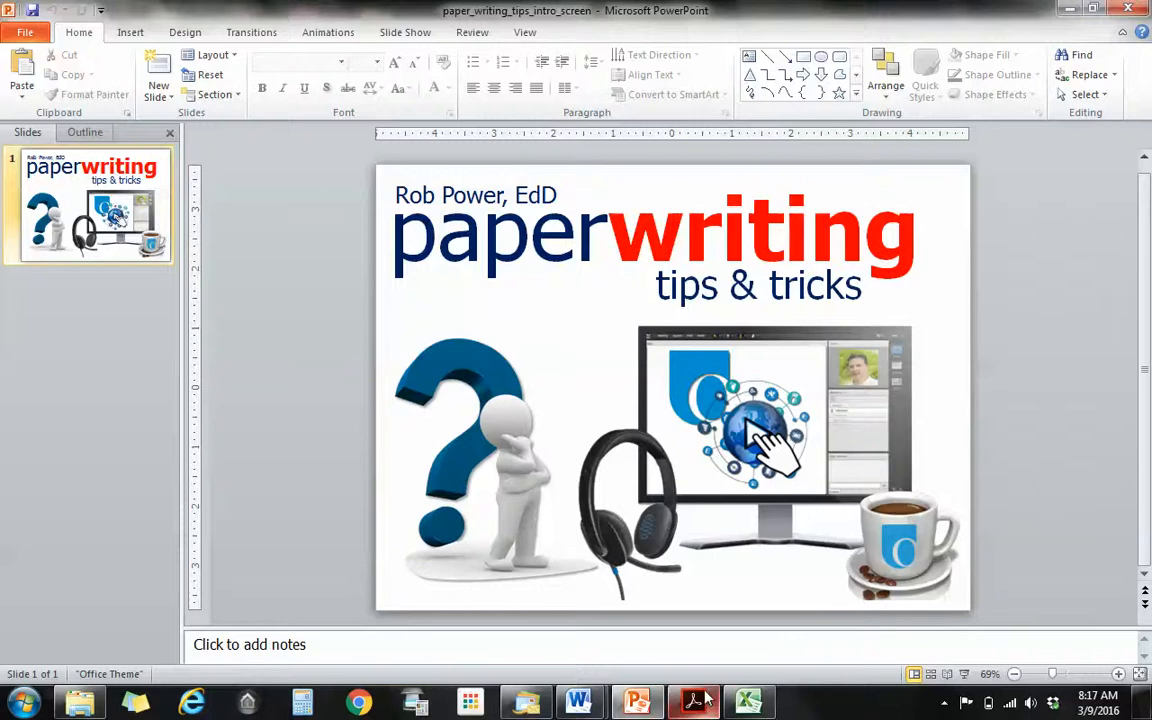
Step: Switch from the PowerPoint title slide to Editor_Feedback.pdf in Acrobat Reader
{"action": "left_click", "coordinate": [692, 700]}
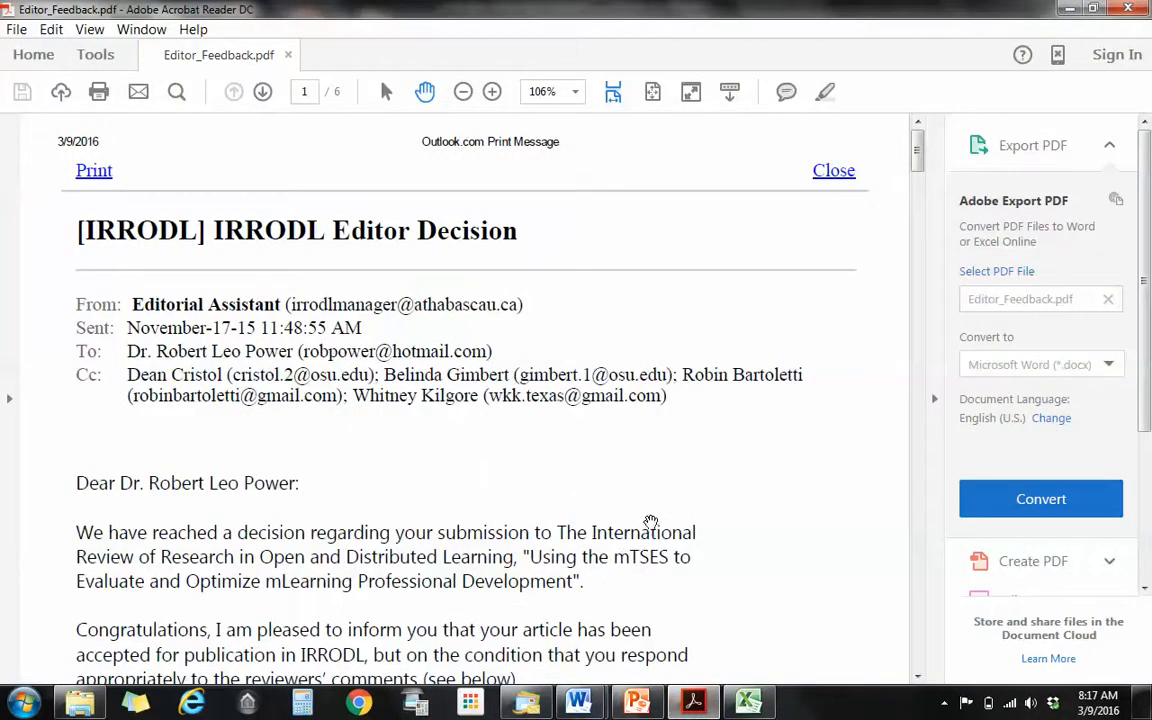
{"action": "mouse_move", "coordinate": [572, 516]}
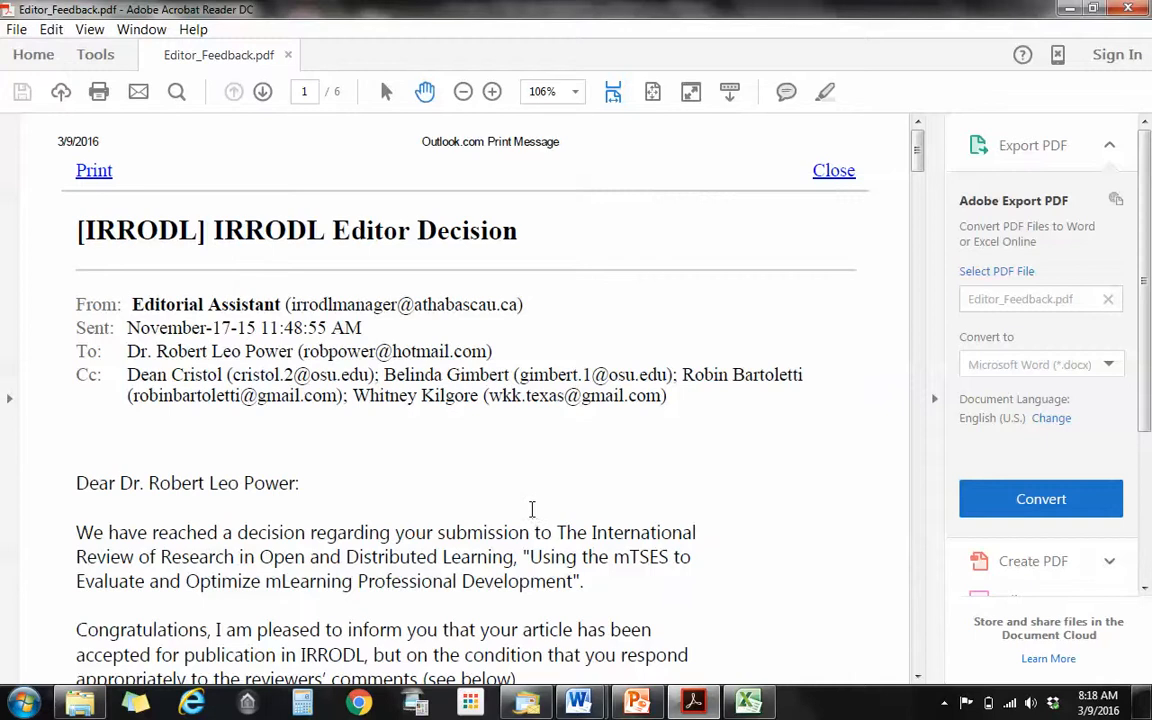
{"action": "mouse_move", "coordinate": [508, 504]}
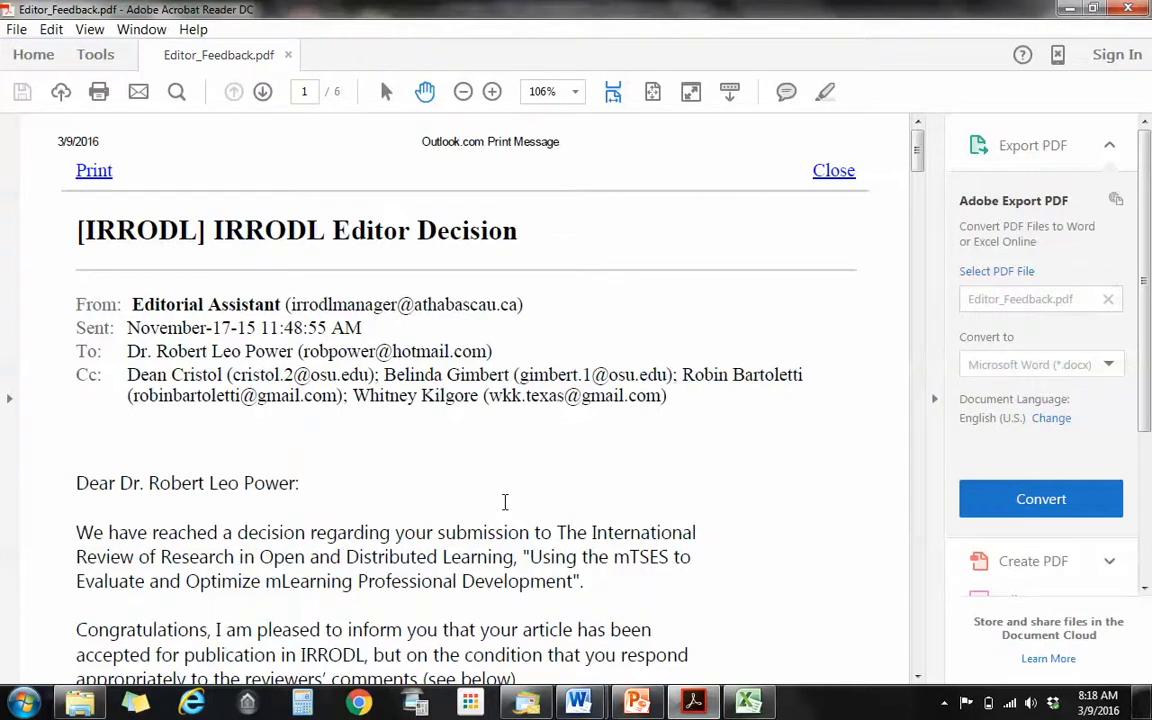
Step: Scroll past the editor's sign-off to Reviewer A's ratings and comments on page 2
{"action": "scroll", "scroll_direction": "down", "scroll_amount": 3}
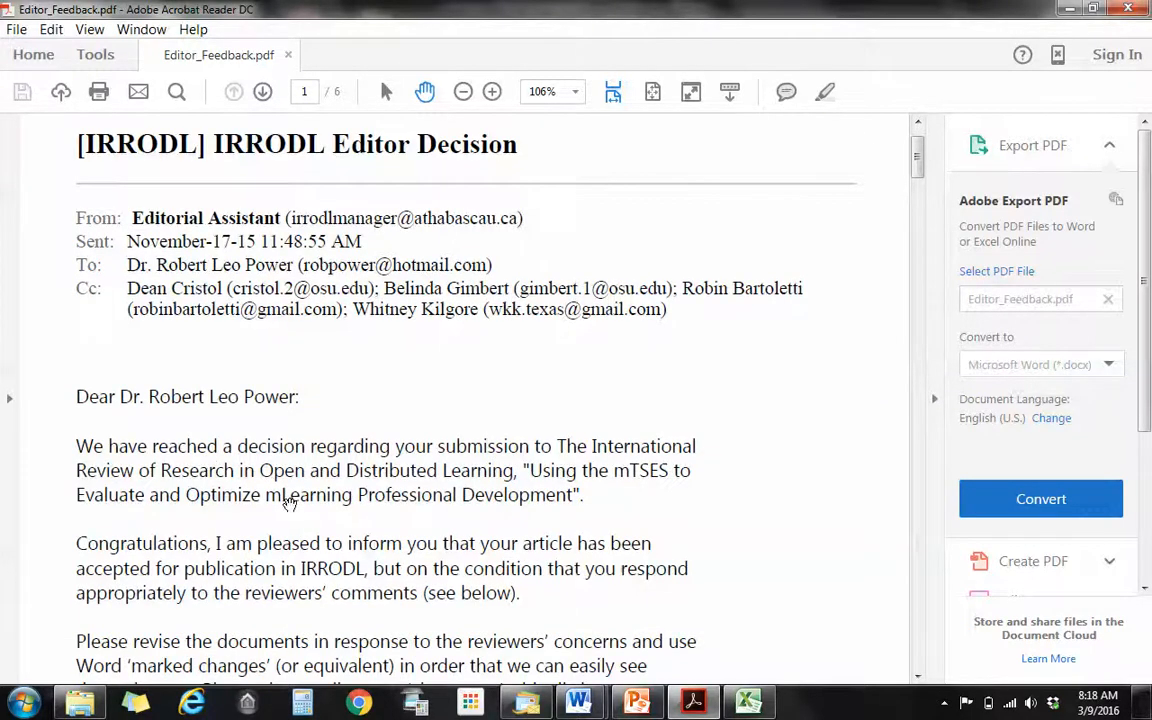
{"action": "scroll", "scroll_direction": "down", "scroll_amount": 3}
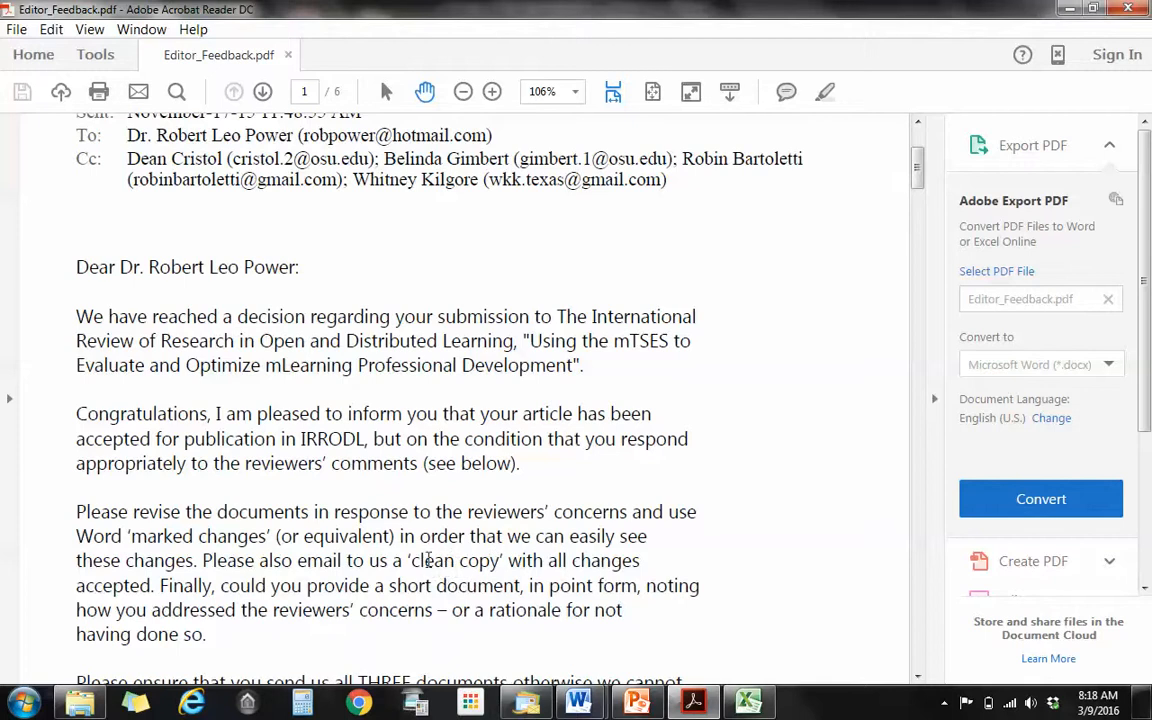
{"action": "mouse_move", "coordinate": [438, 528]}
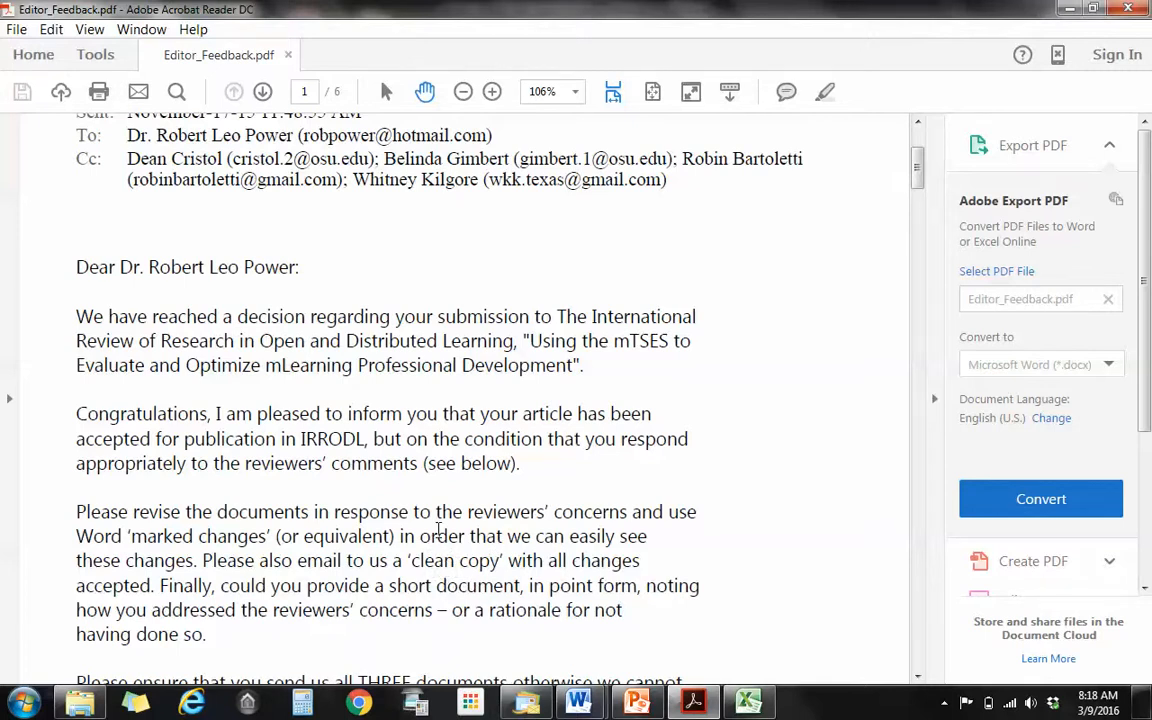
{"action": "scroll", "scroll_direction": "down", "scroll_amount": 3}
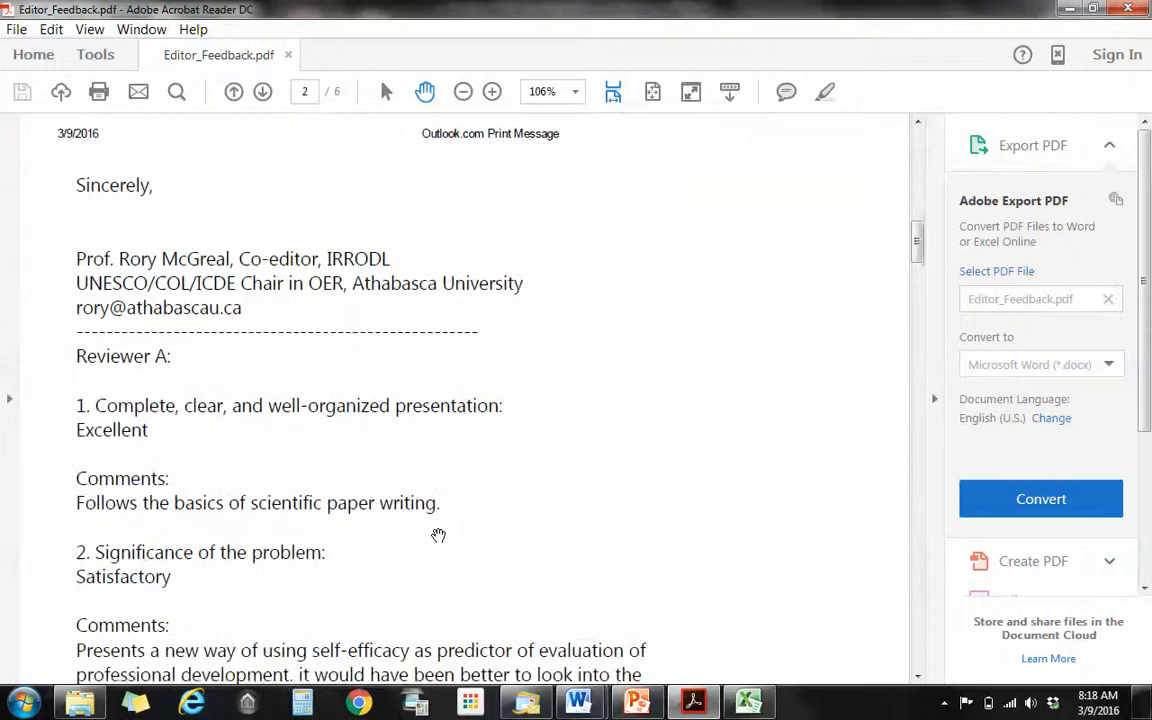
Step: Scroll to Reviewer B's page 4 comments, then switch to the reviewer responses spreadsheet
{"action": "scroll", "scroll_direction": "down", "scroll_amount": 3}
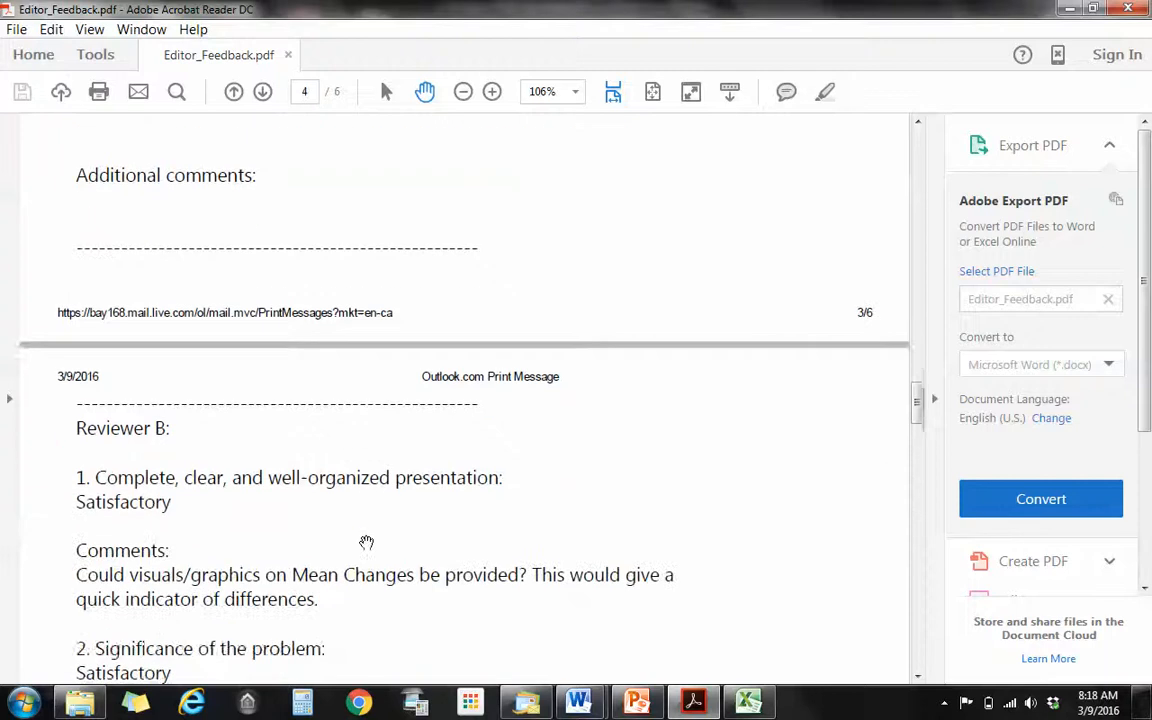
{"action": "scroll", "scroll_direction": "down", "scroll_amount": 3}
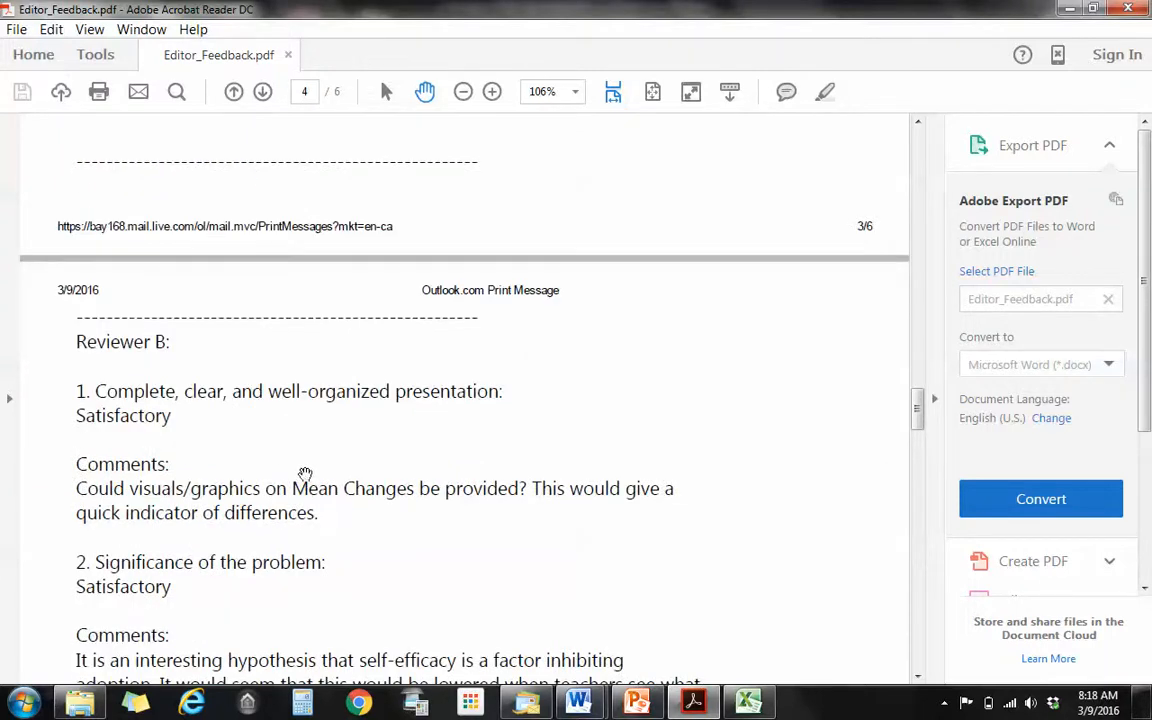
{"action": "mouse_move", "coordinate": [336, 504]}
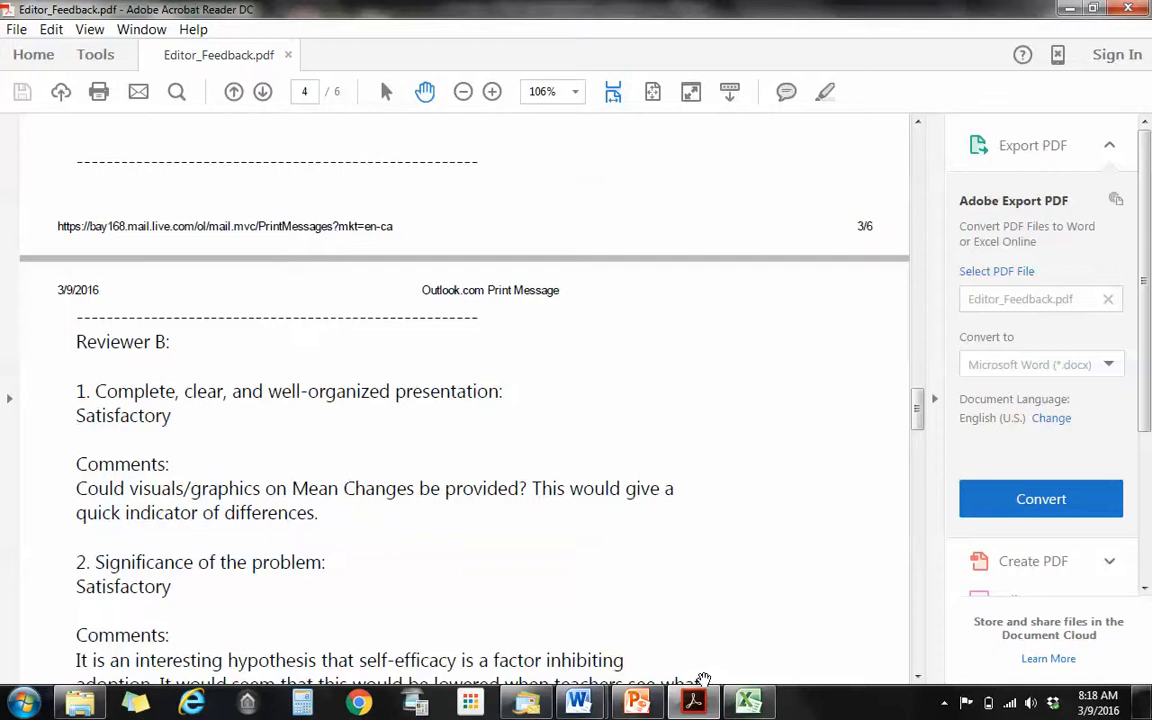
{"action": "left_click", "coordinate": [748, 700]}
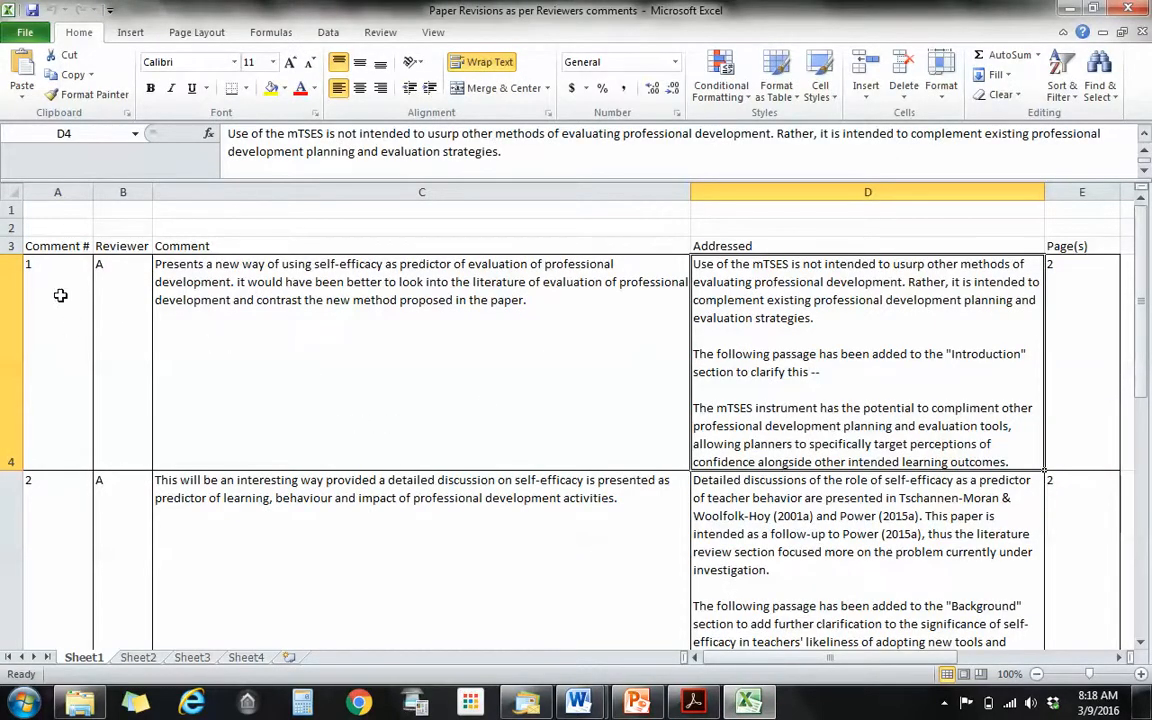
{"action": "mouse_move", "coordinate": [80, 332]}
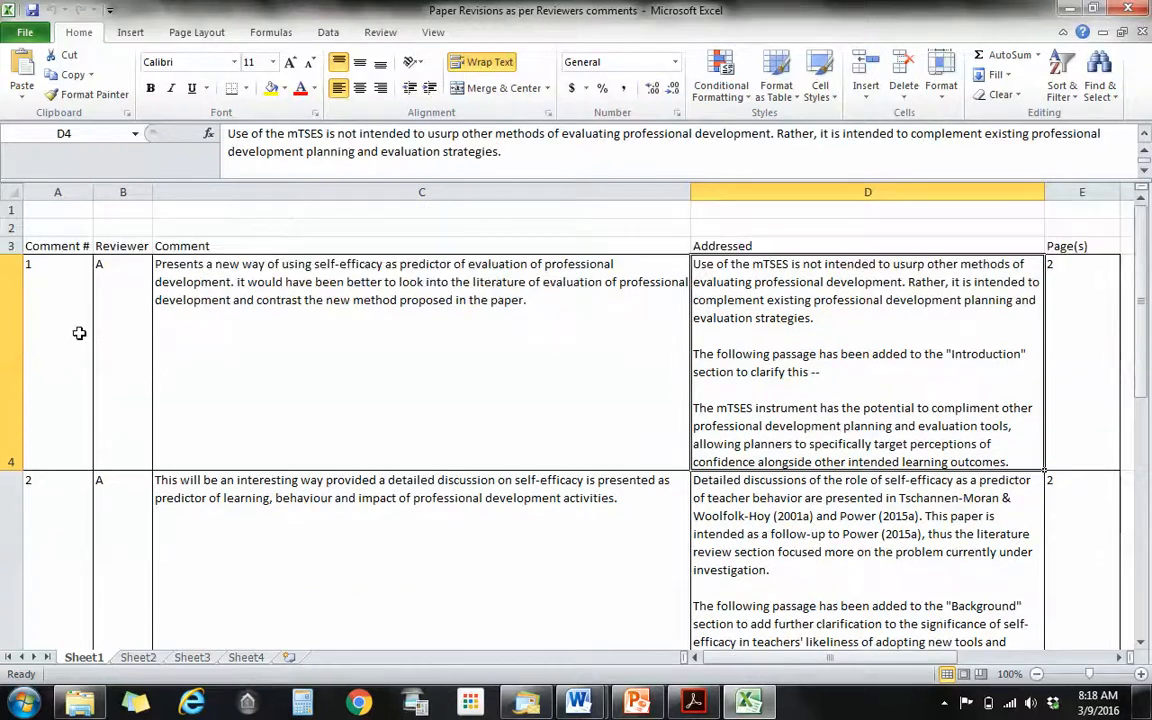
{"action": "scroll", "scroll_direction": "down", "scroll_amount": 3}
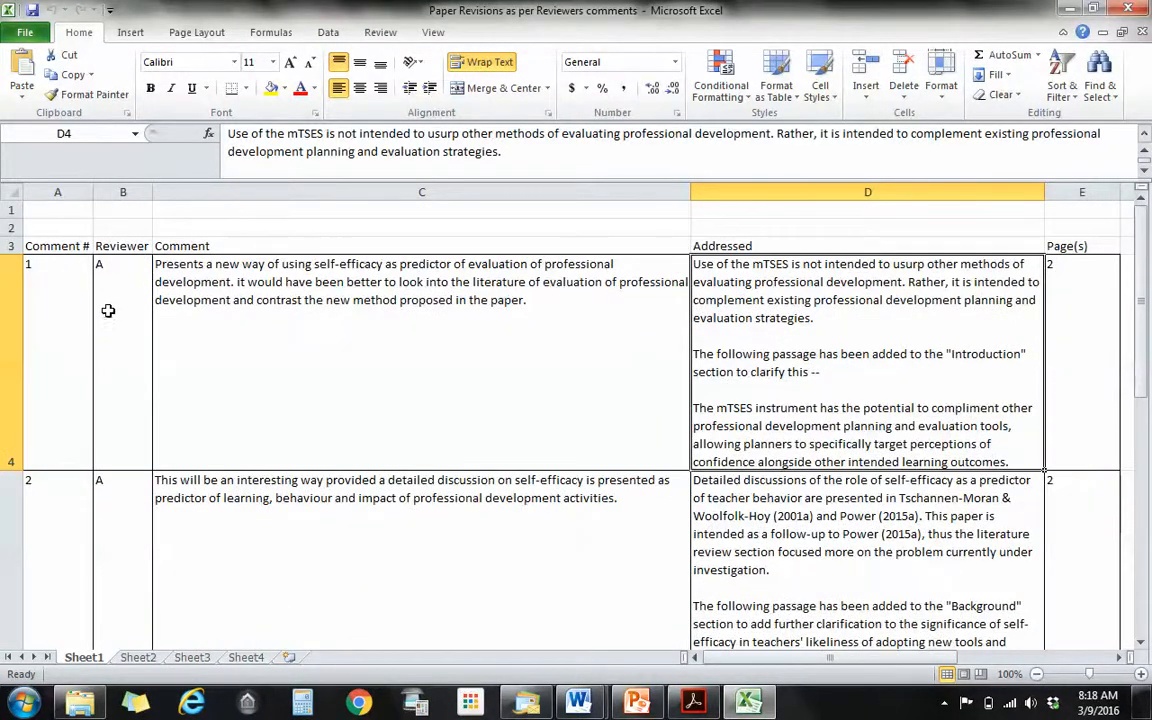
{"action": "scroll", "scroll_direction": "down", "scroll_amount": 3}
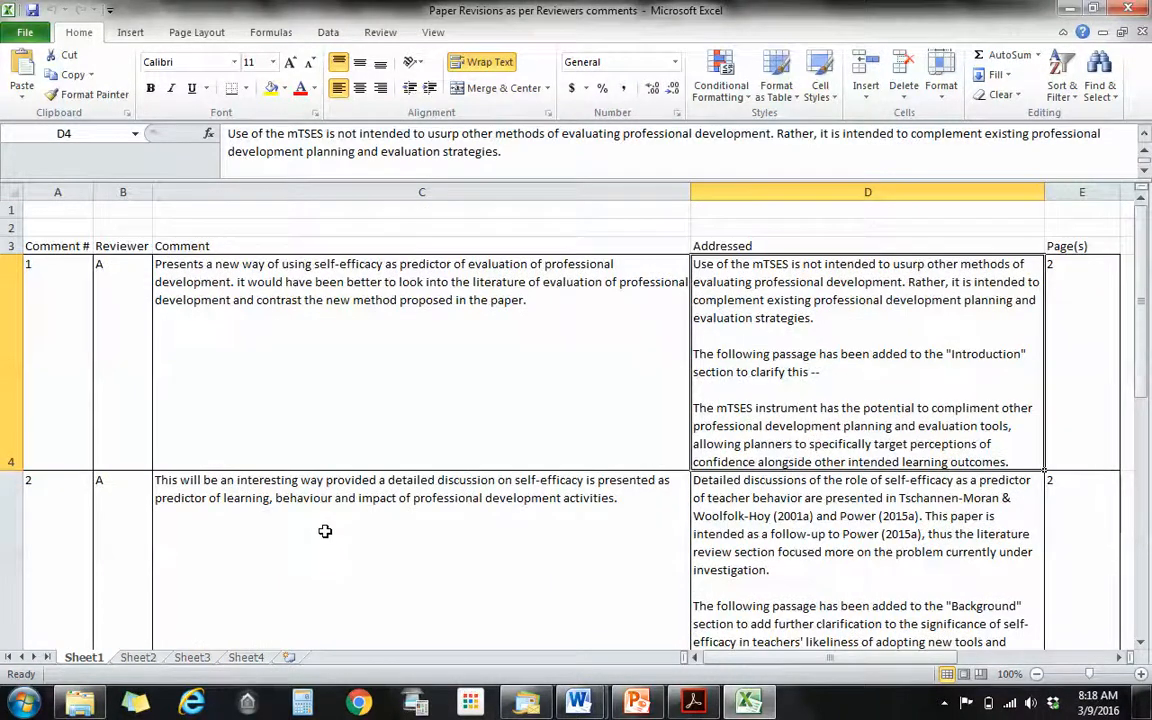
{"action": "scroll", "scroll_direction": "down", "scroll_amount": 3}
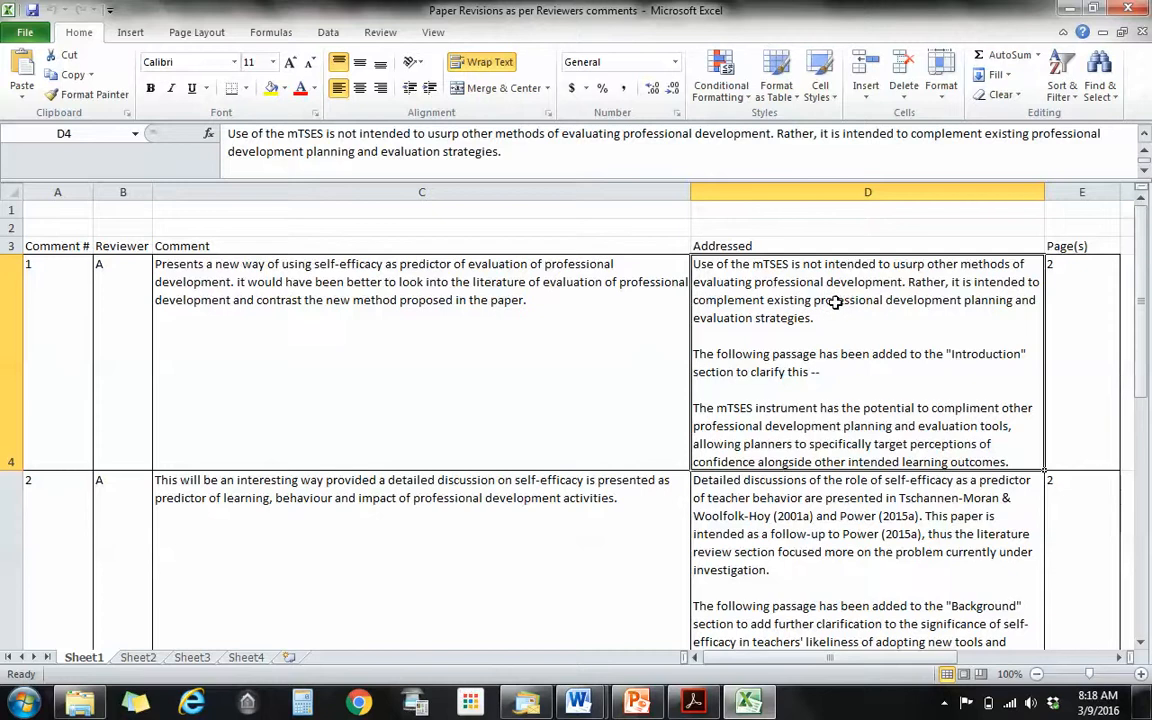
{"action": "mouse_move", "coordinate": [806, 316]}
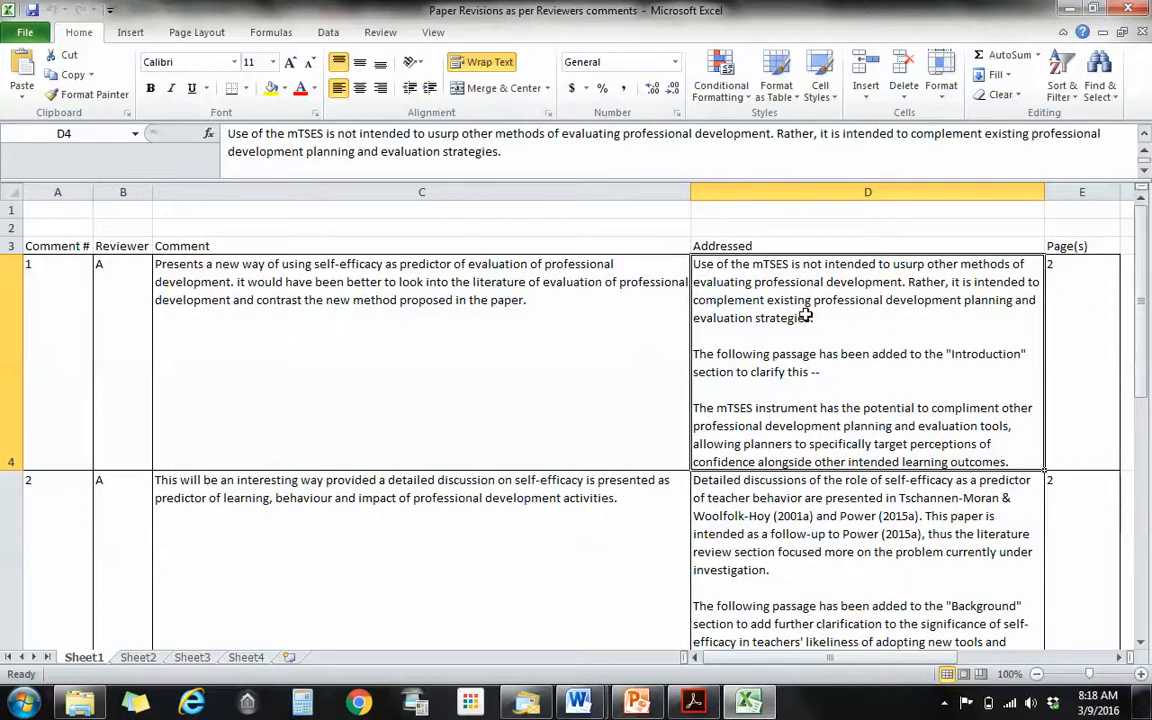
{"action": "mouse_move", "coordinate": [1104, 332]}
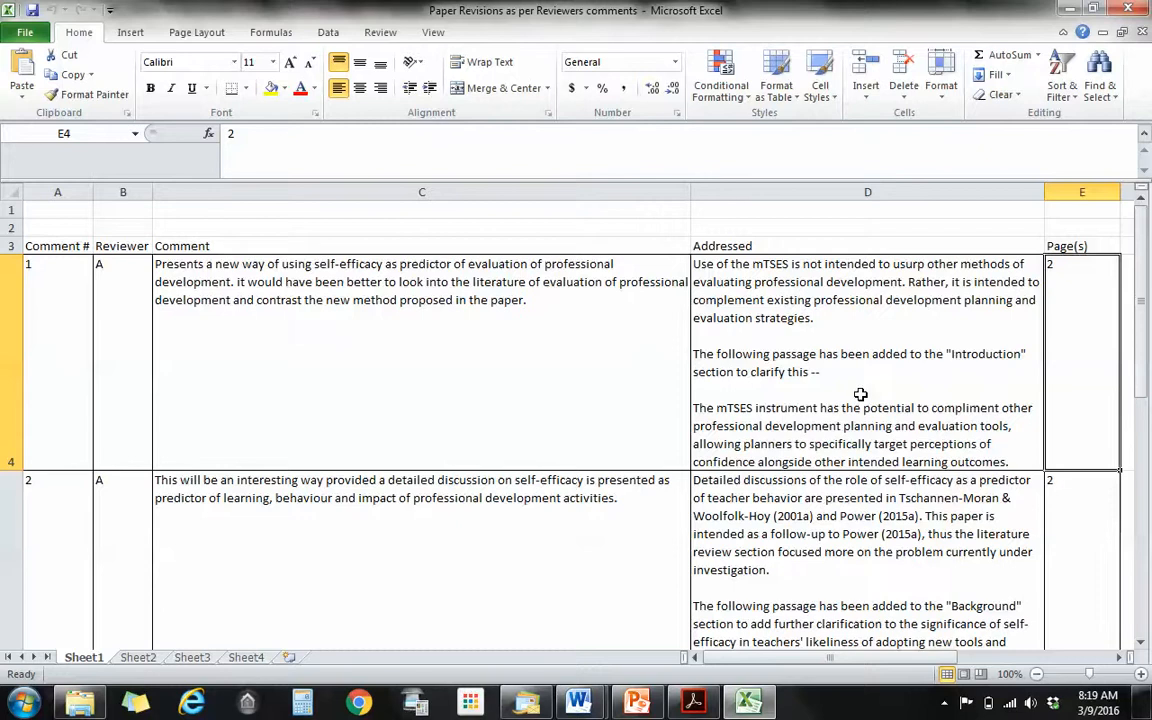
{"action": "mouse_move", "coordinate": [356, 364]}
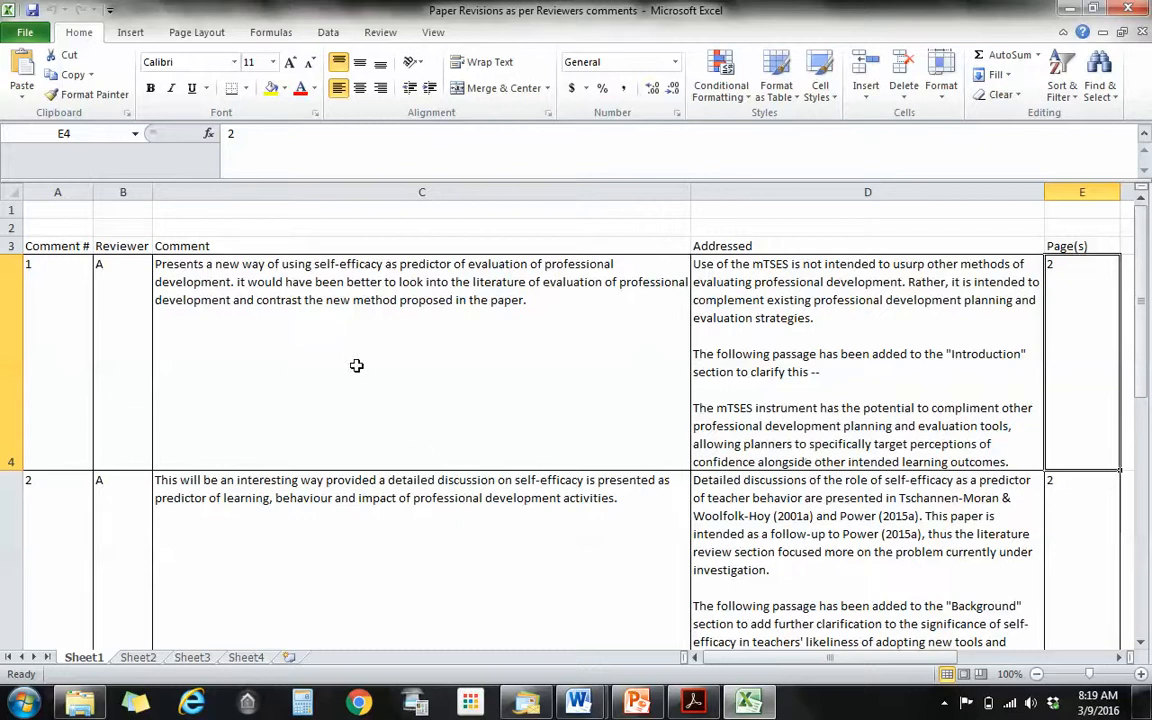
{"action": "mouse_move", "coordinate": [420, 380]}
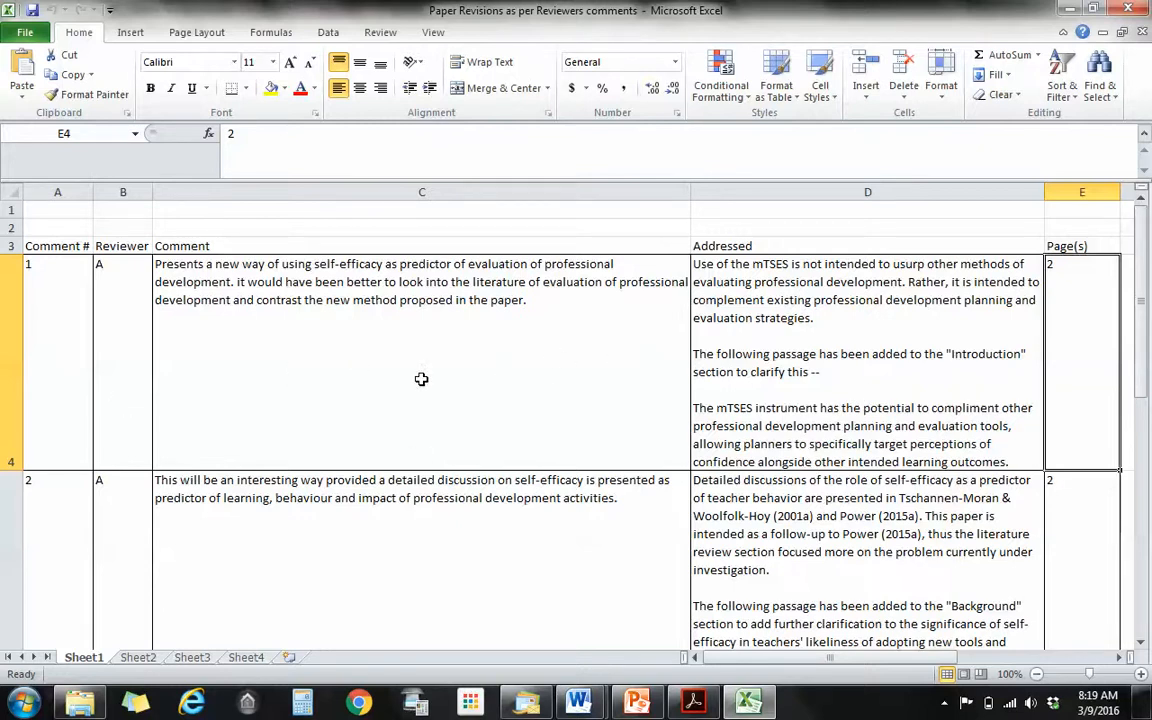
{"action": "mouse_move", "coordinate": [418, 384]}
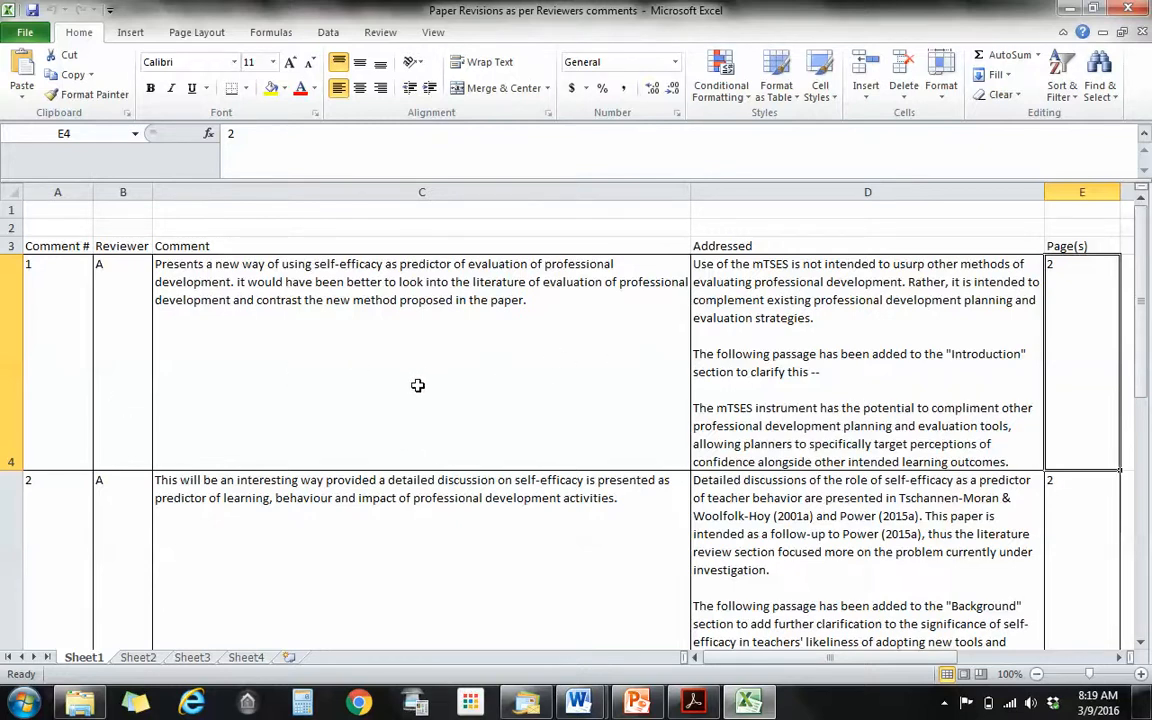
{"action": "mouse_move", "coordinate": [348, 304]}
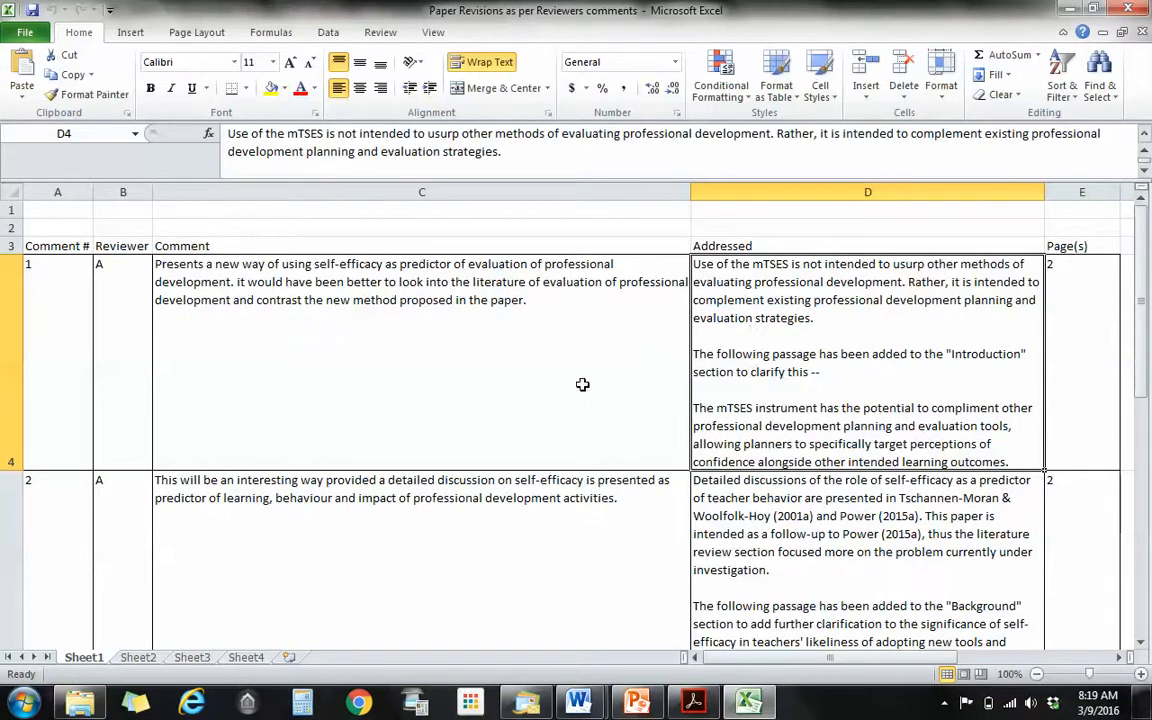
{"action": "mouse_move", "coordinate": [576, 388]}
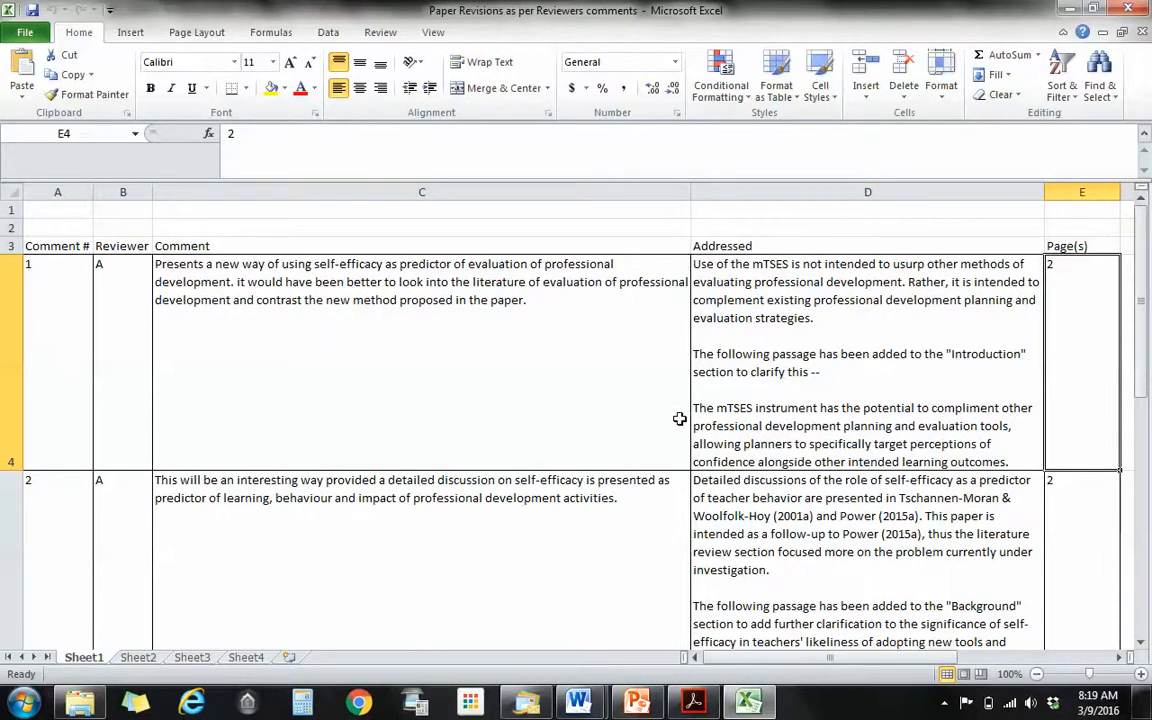
{"action": "mouse_move", "coordinate": [696, 428]}
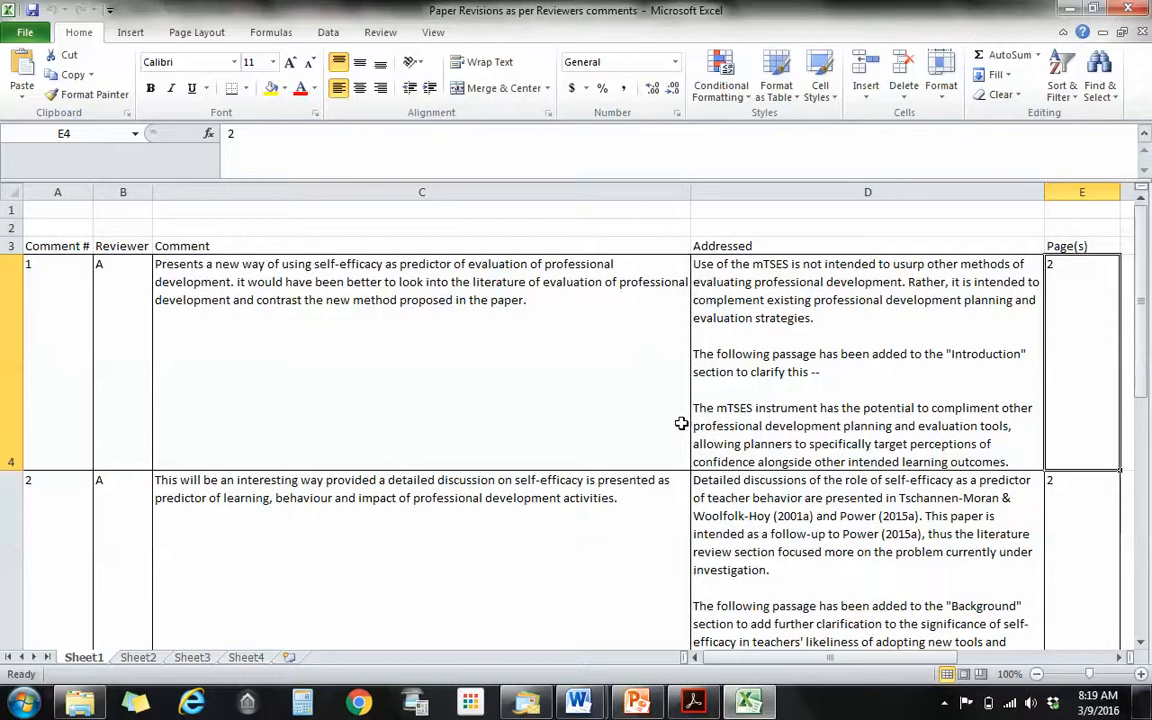
{"action": "mouse_move", "coordinate": [616, 404]}
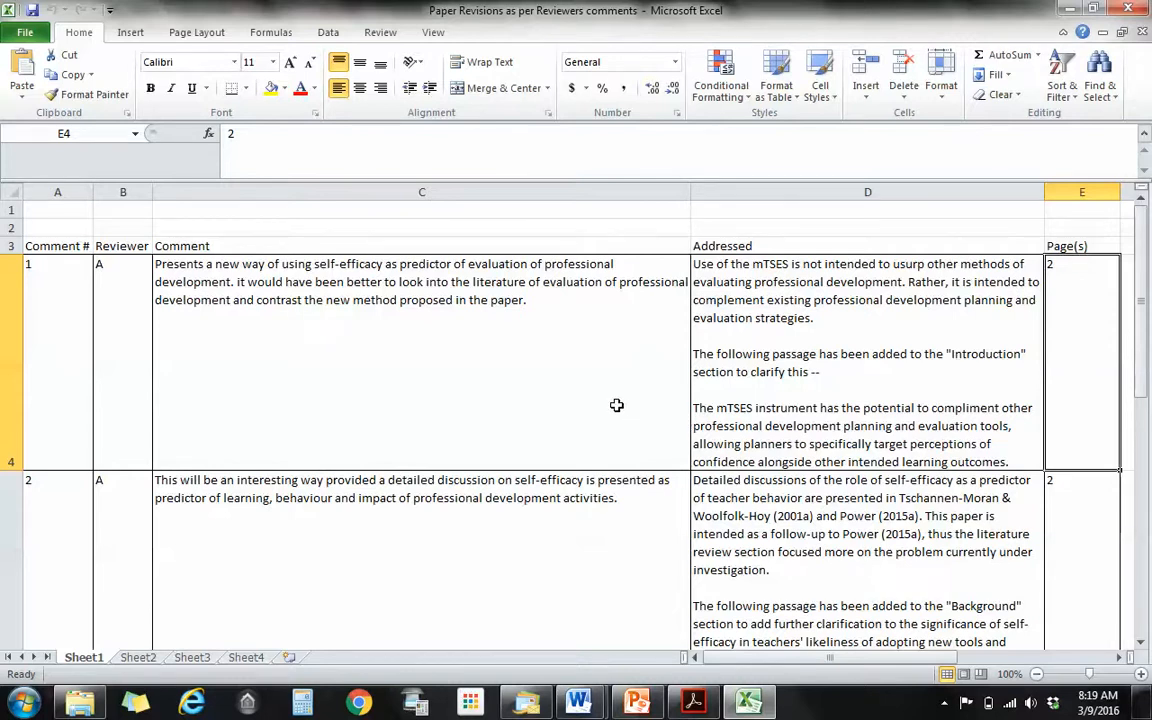
{"action": "mouse_move", "coordinate": [604, 400]}
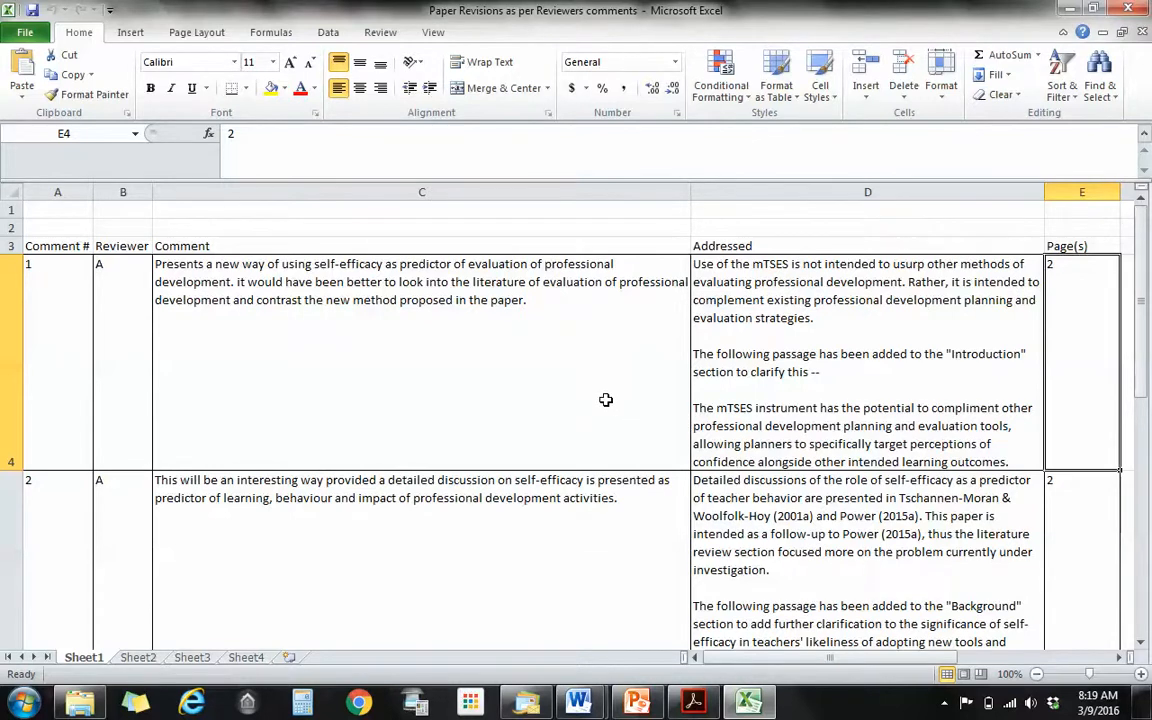
{"action": "scroll", "scroll_direction": "down", "scroll_amount": 3}
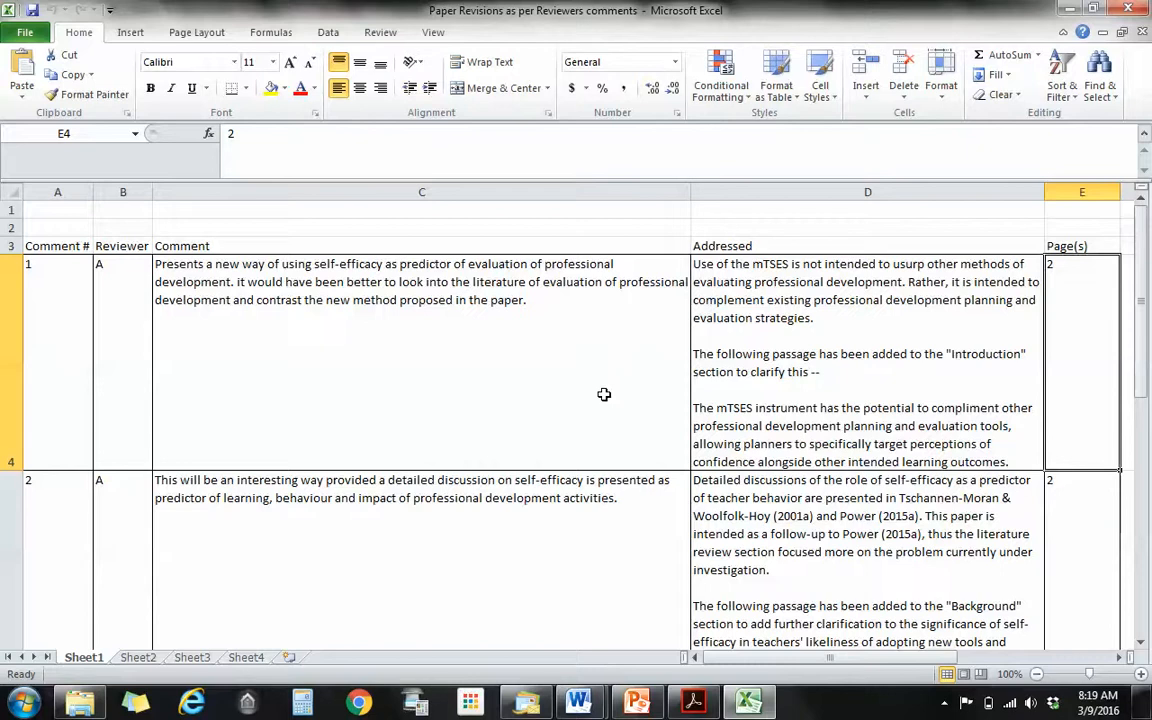
{"action": "mouse_move", "coordinate": [604, 400]}
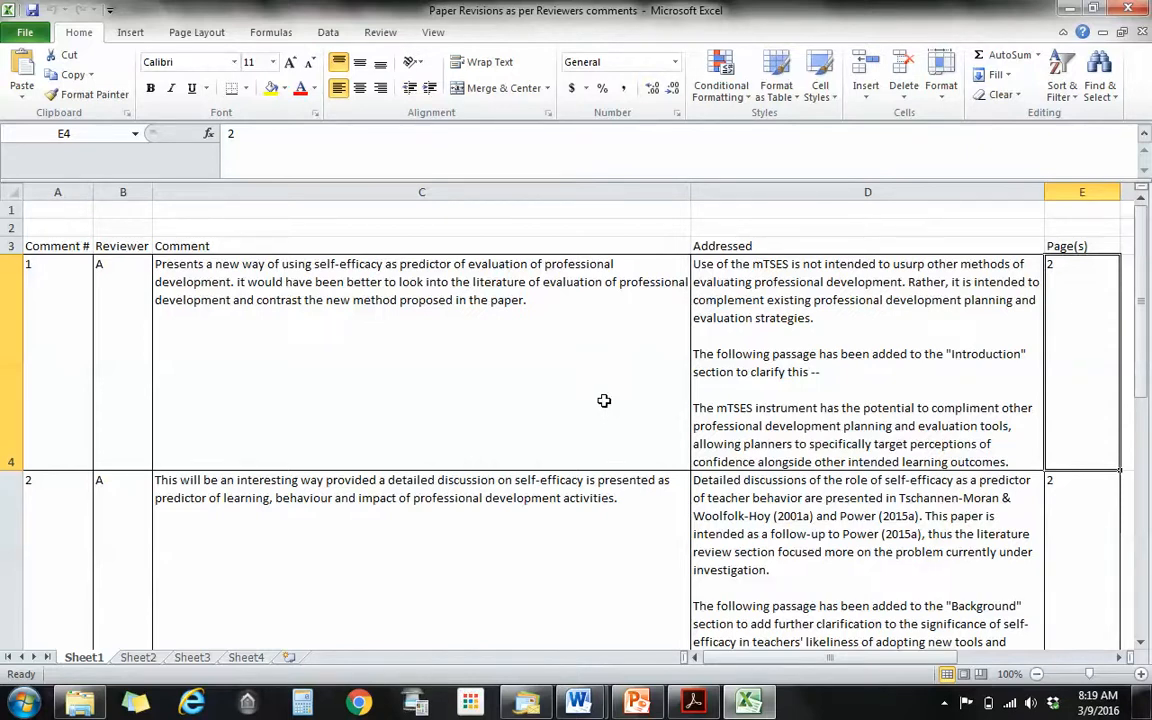
{"action": "scroll", "scroll_direction": "down", "scroll_amount": 3}
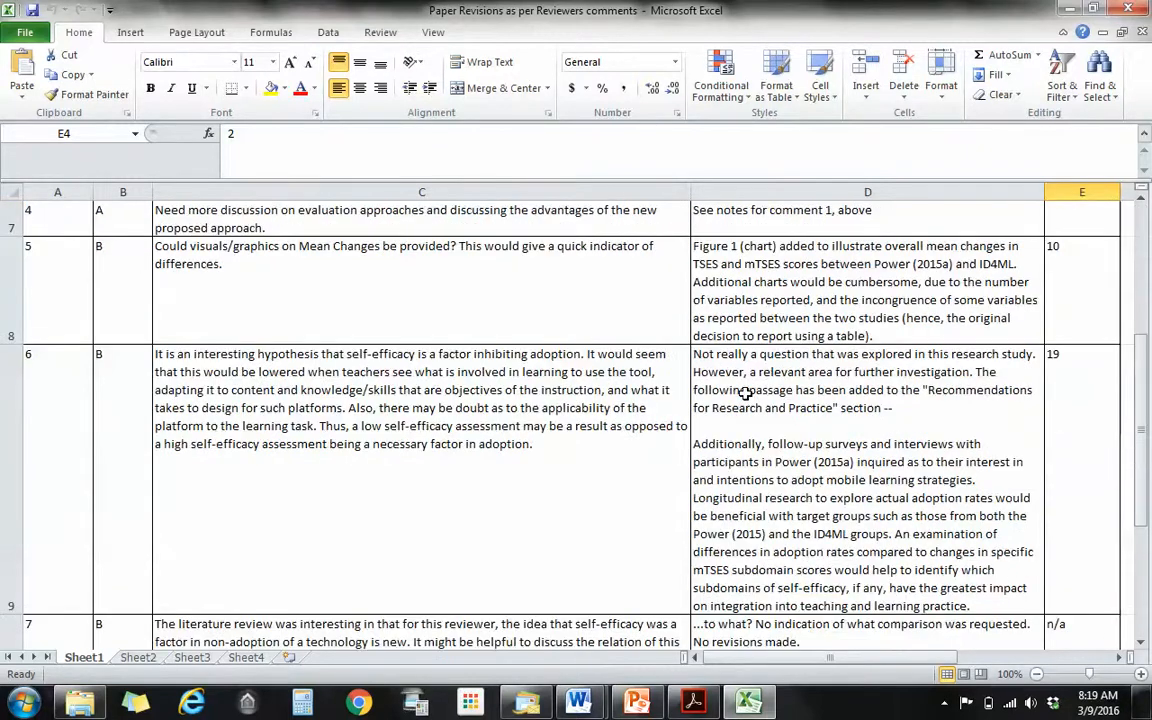
{"action": "scroll", "scroll_direction": "down", "scroll_amount": 3}
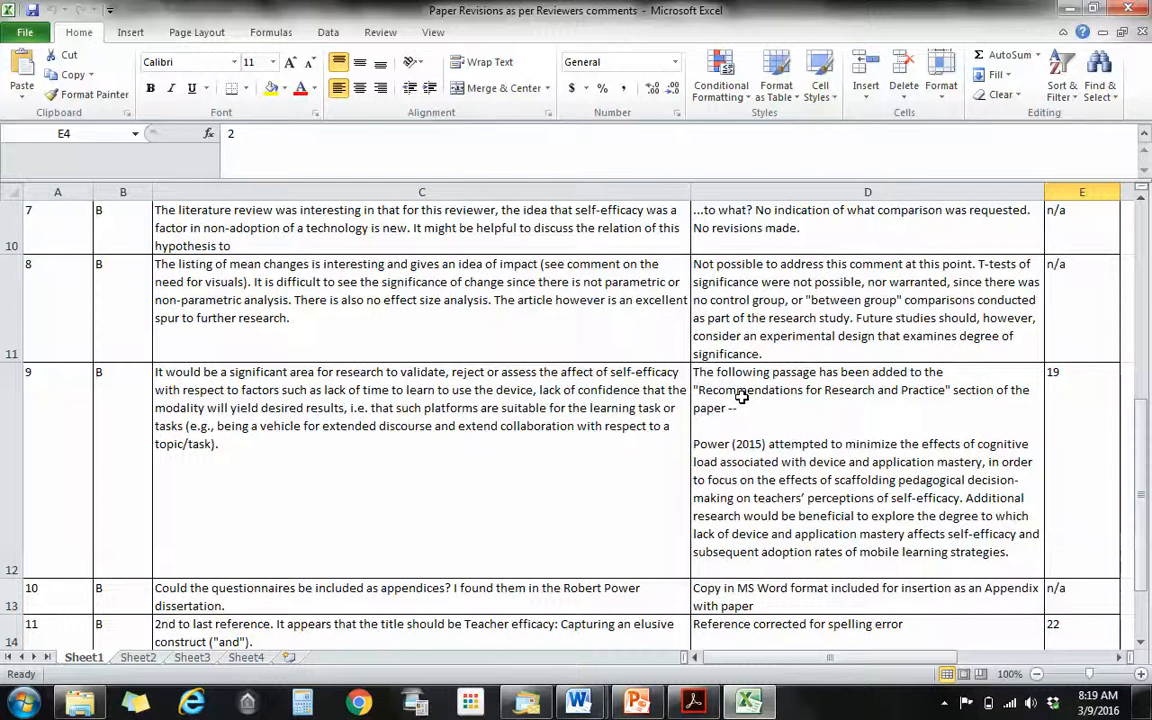
{"action": "scroll", "scroll_direction": "down", "scroll_amount": 3}
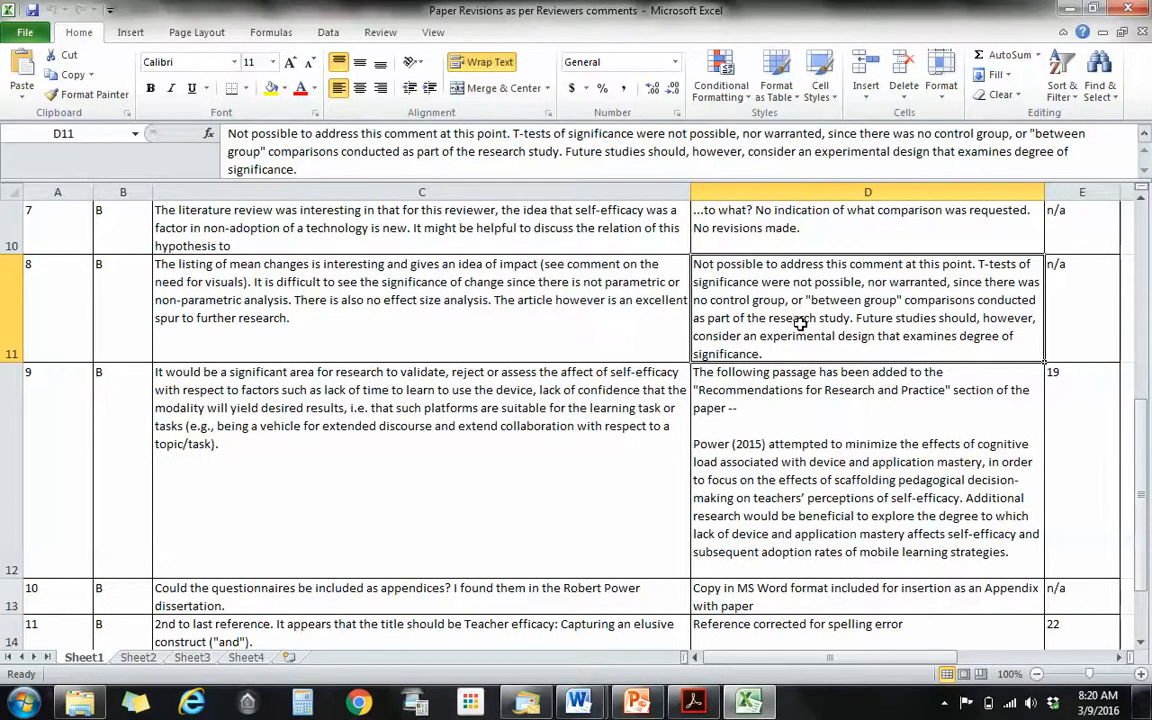
{"action": "mouse_move", "coordinate": [788, 322]}
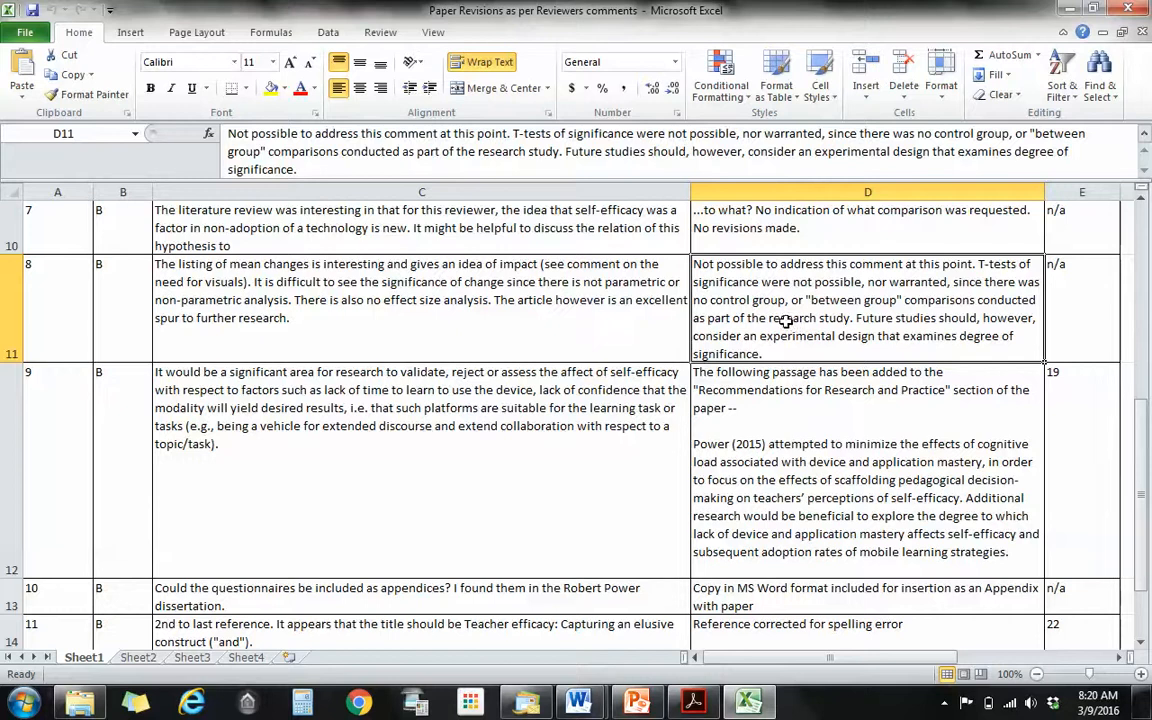
{"action": "mouse_move", "coordinate": [344, 288]}
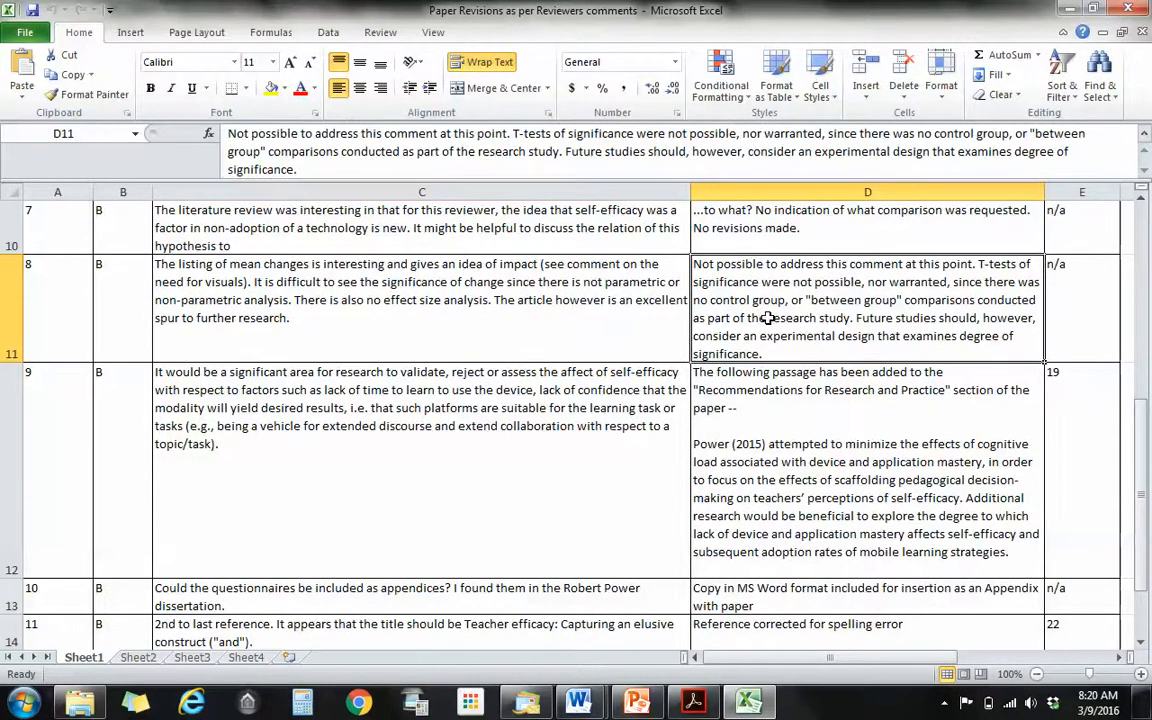
{"action": "mouse_move", "coordinate": [760, 318]}
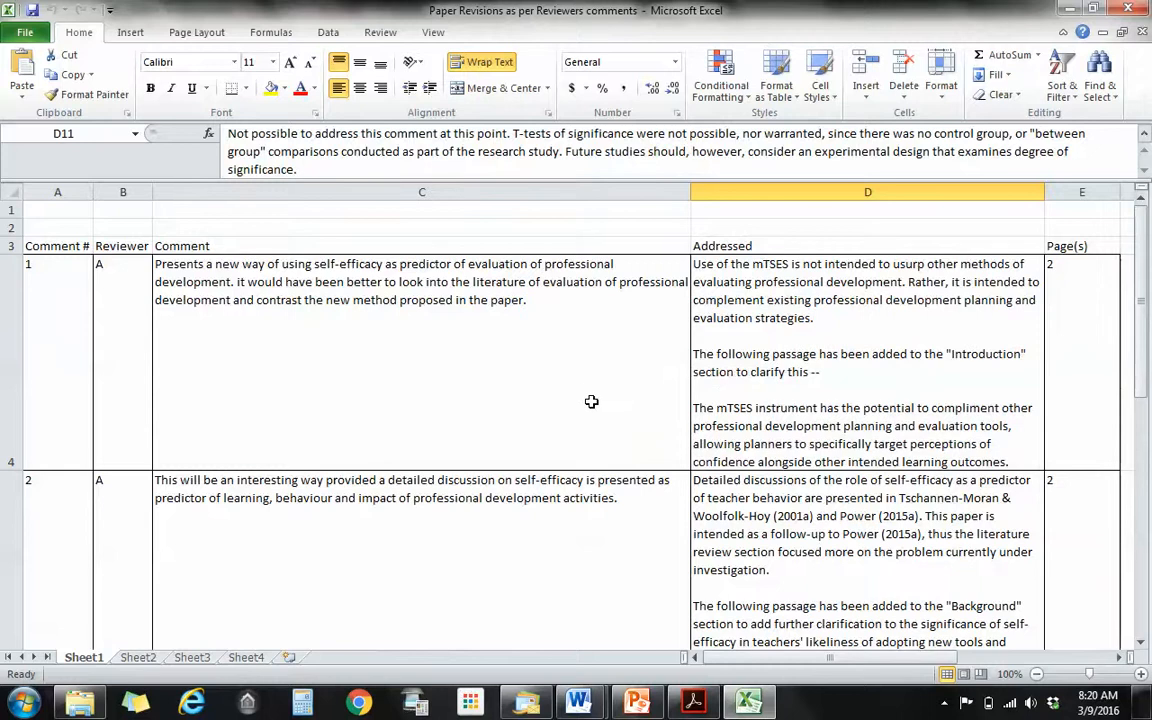
{"action": "scroll", "scroll_direction": "down", "scroll_amount": 3}
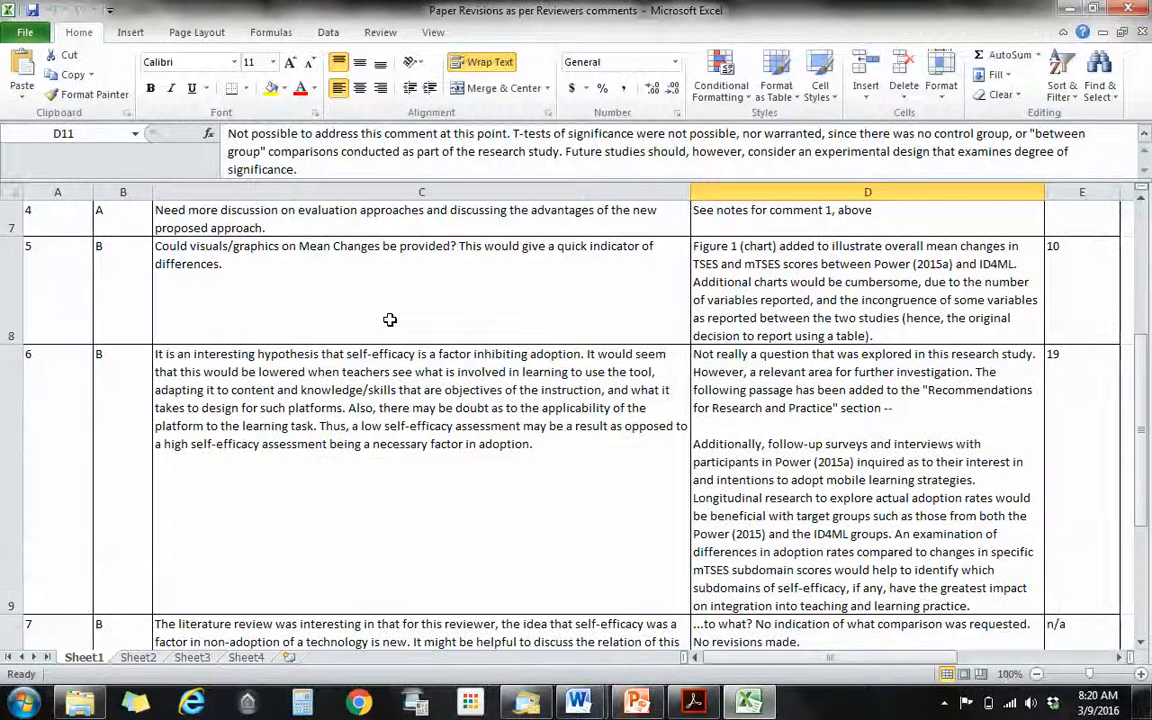
{"action": "mouse_move", "coordinate": [380, 302]}
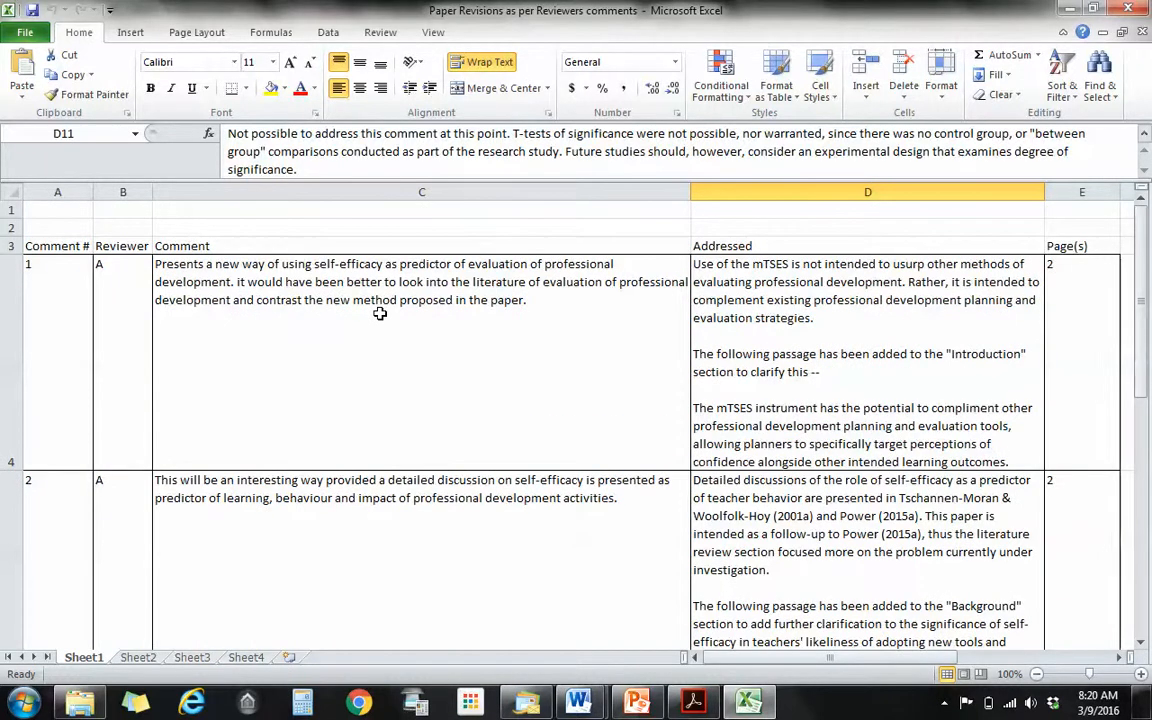
{"action": "mouse_move", "coordinate": [576, 674]}
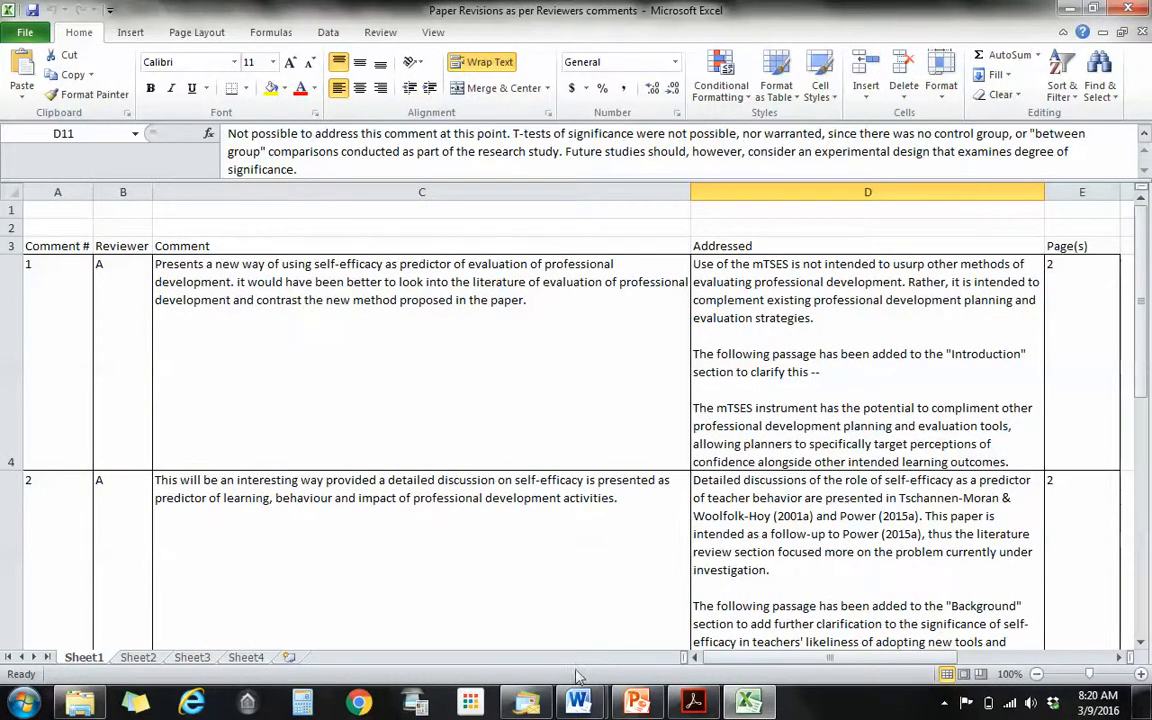
Step: Switch to the Word comment table and scroll to its last row, comment 11 on references
{"action": "left_click", "coordinate": [580, 700]}
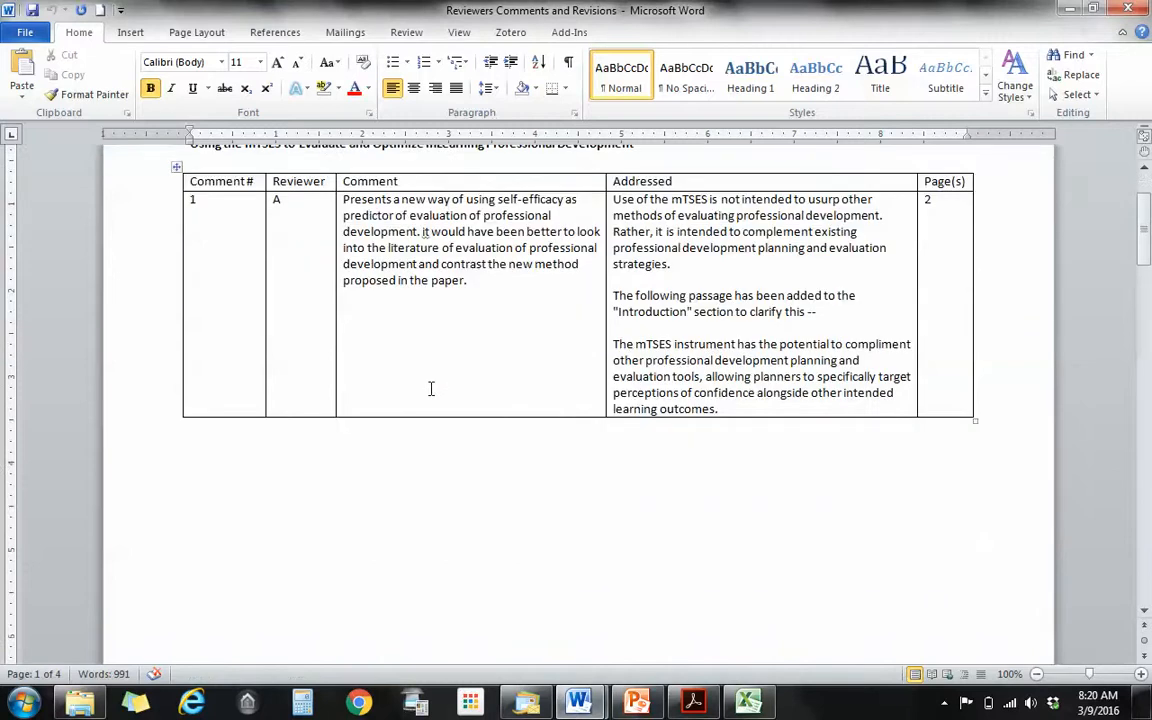
{"action": "scroll", "scroll_direction": "down", "scroll_amount": 3}
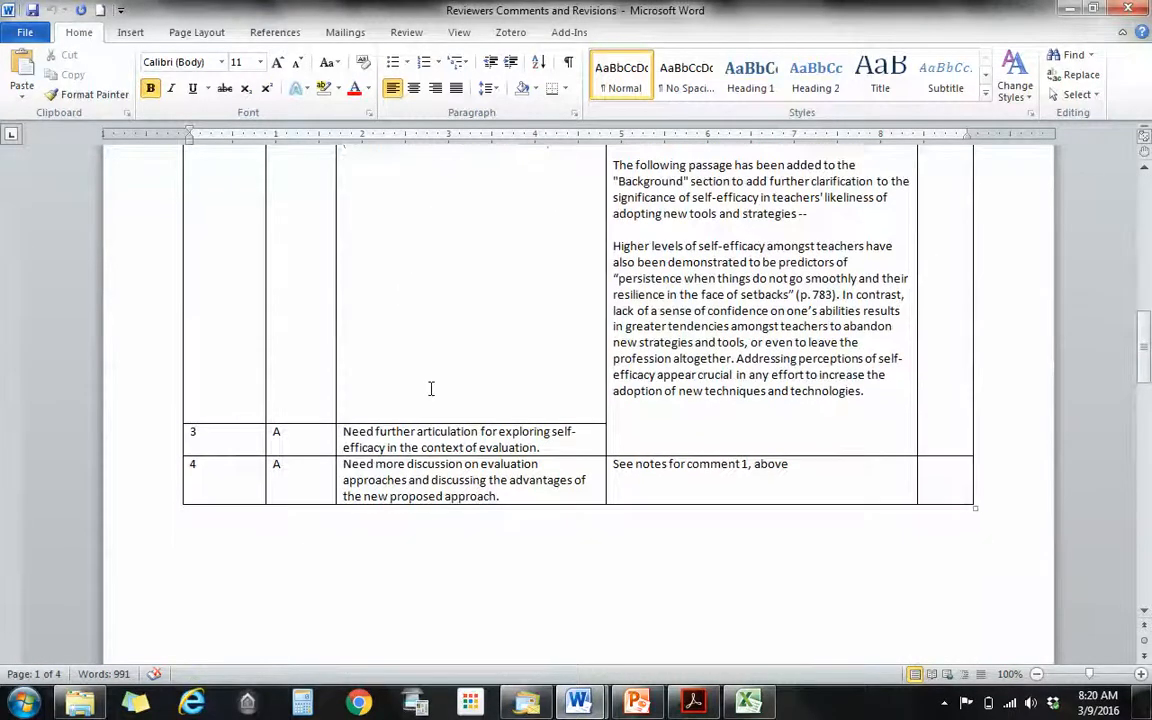
{"action": "scroll", "scroll_direction": "down", "scroll_amount": 3}
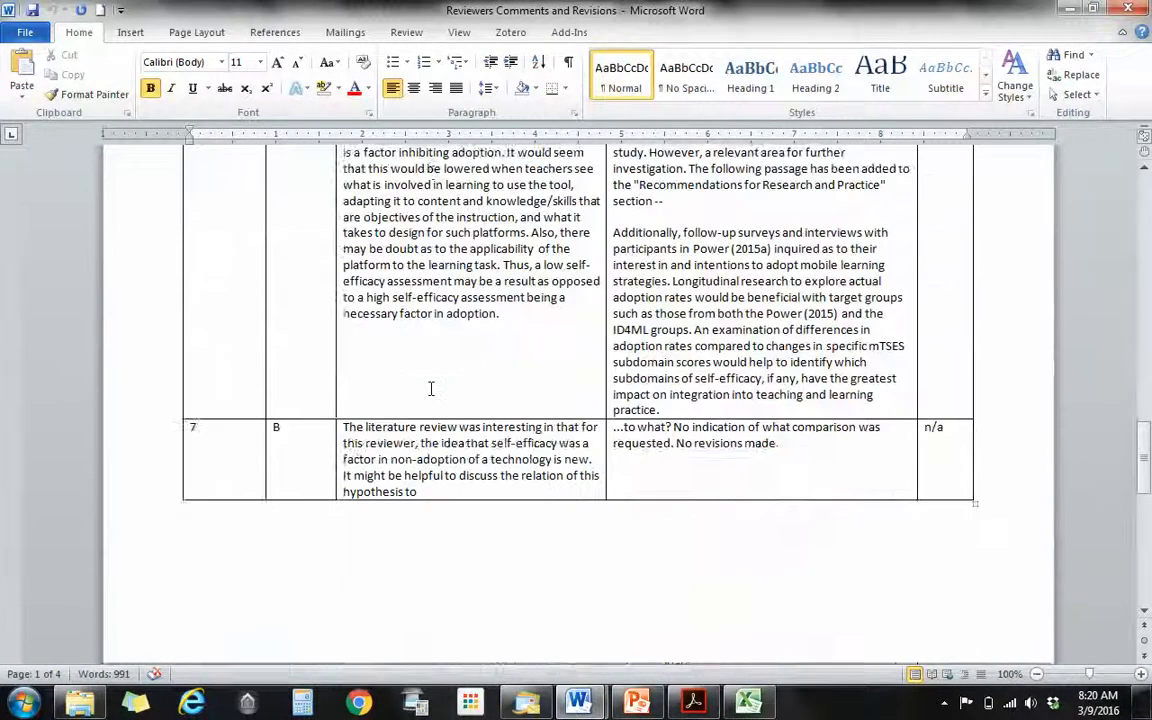
{"action": "scroll", "scroll_direction": "down", "scroll_amount": 3}
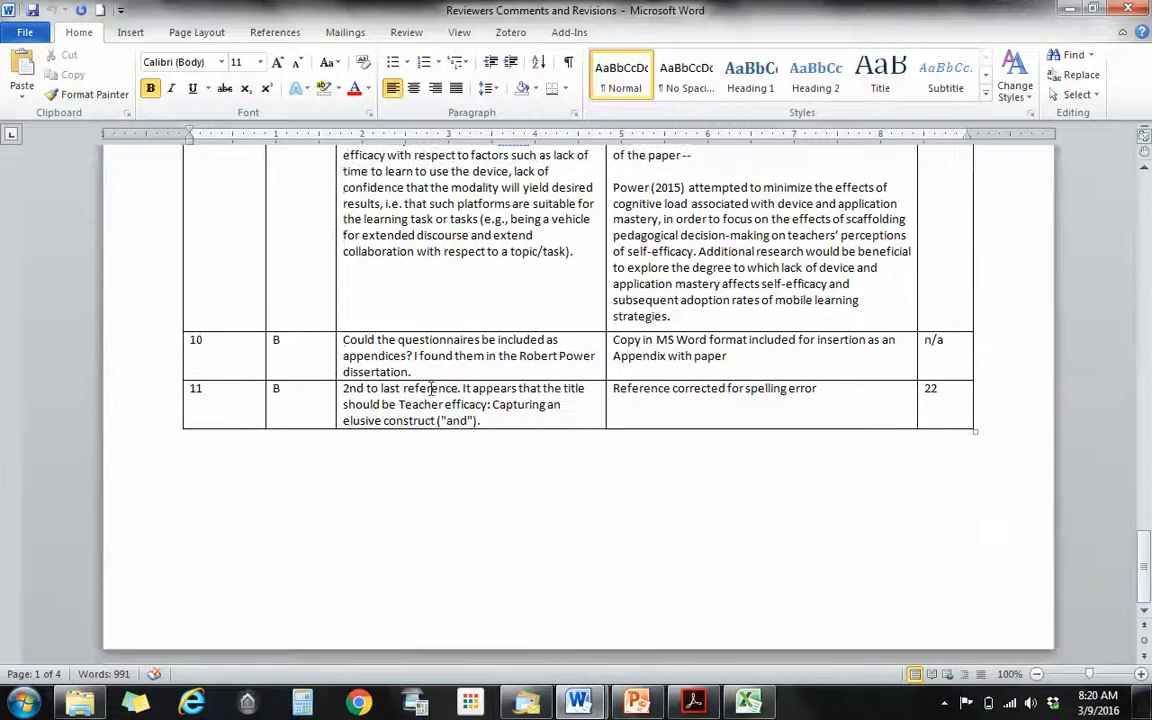